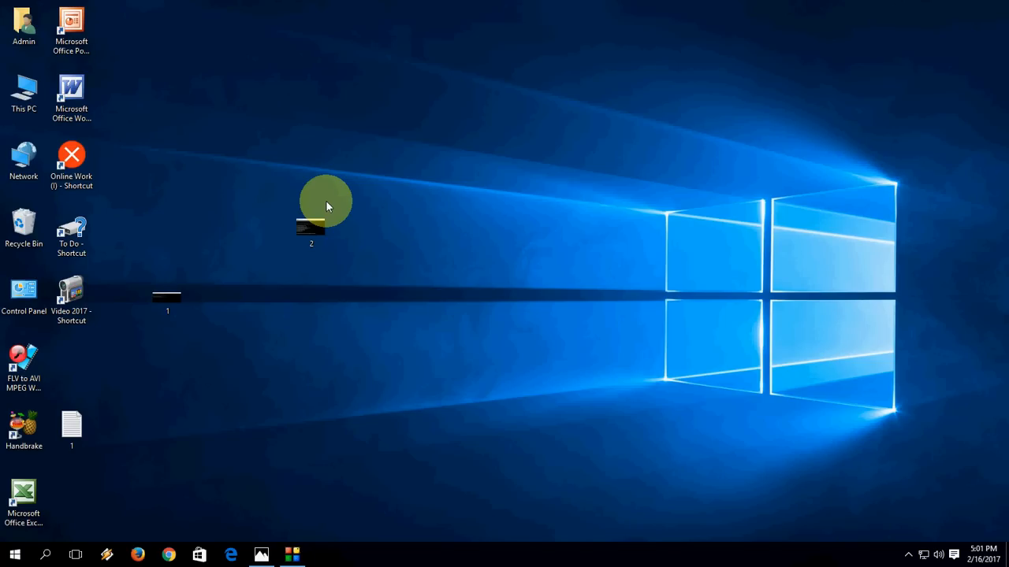
Bring up the Start button's power-user menu of system tools
right_click(14, 554)
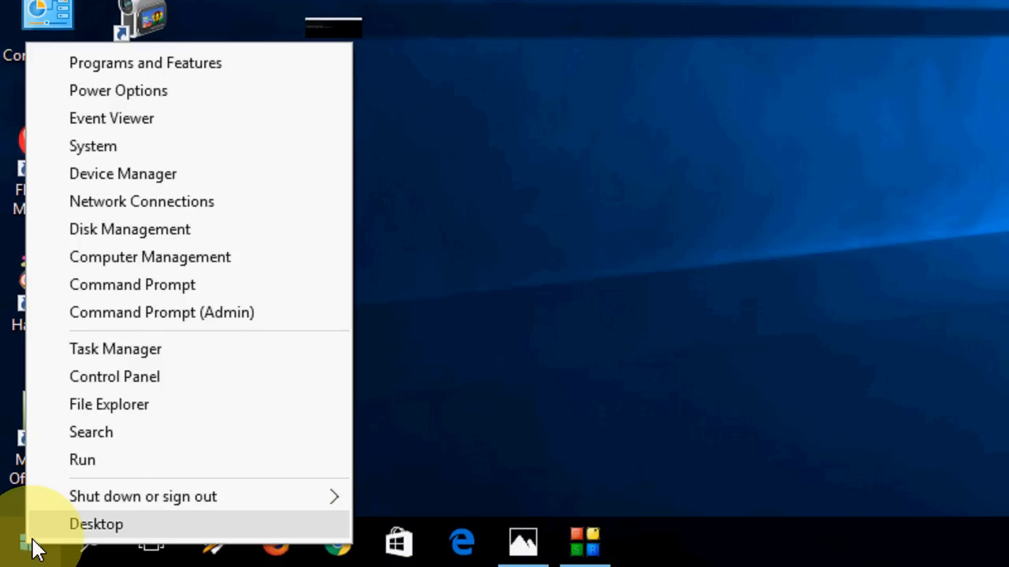
mouse_move(145, 312)
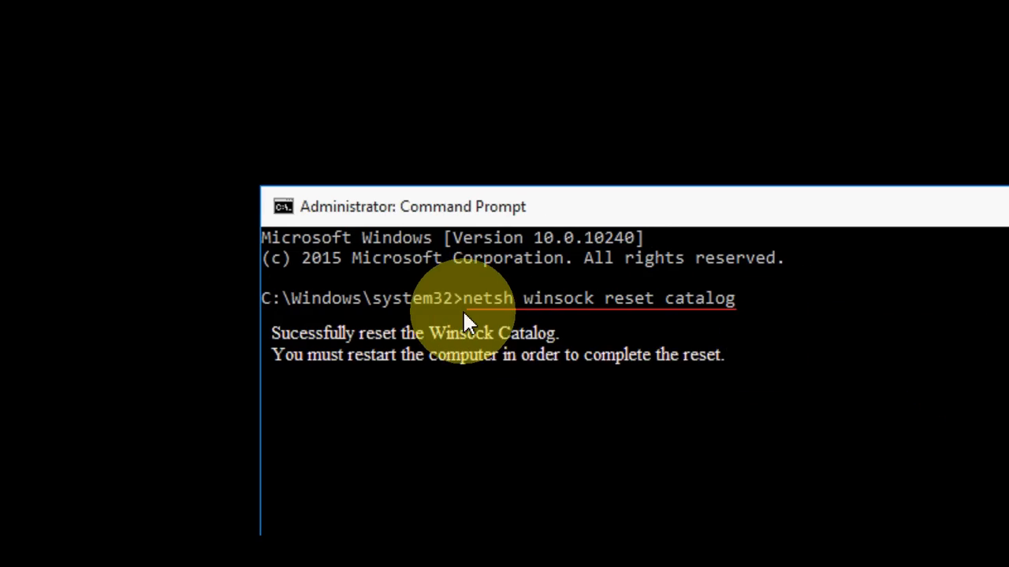
mouse_move(555, 318)
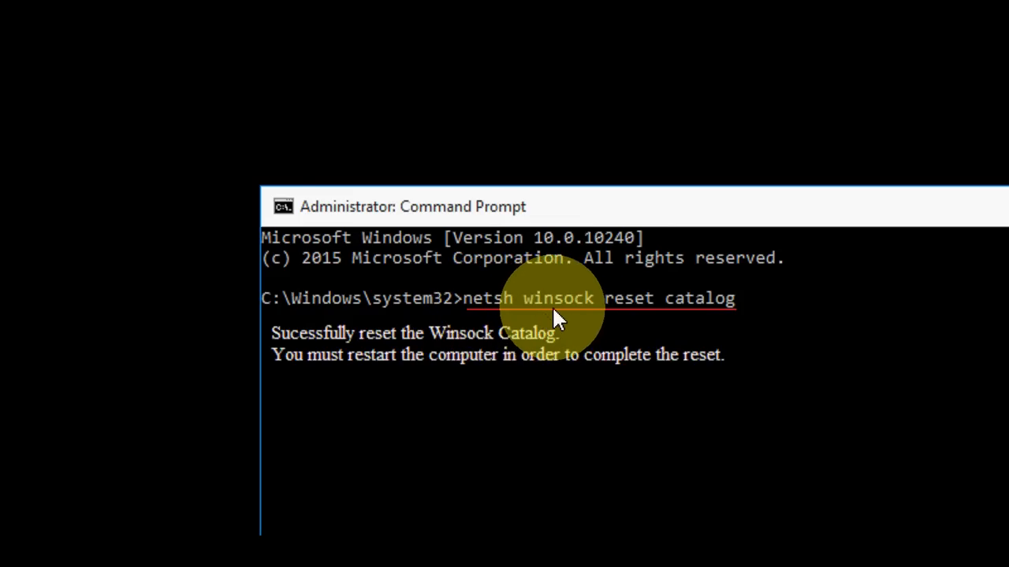
mouse_move(606, 326)
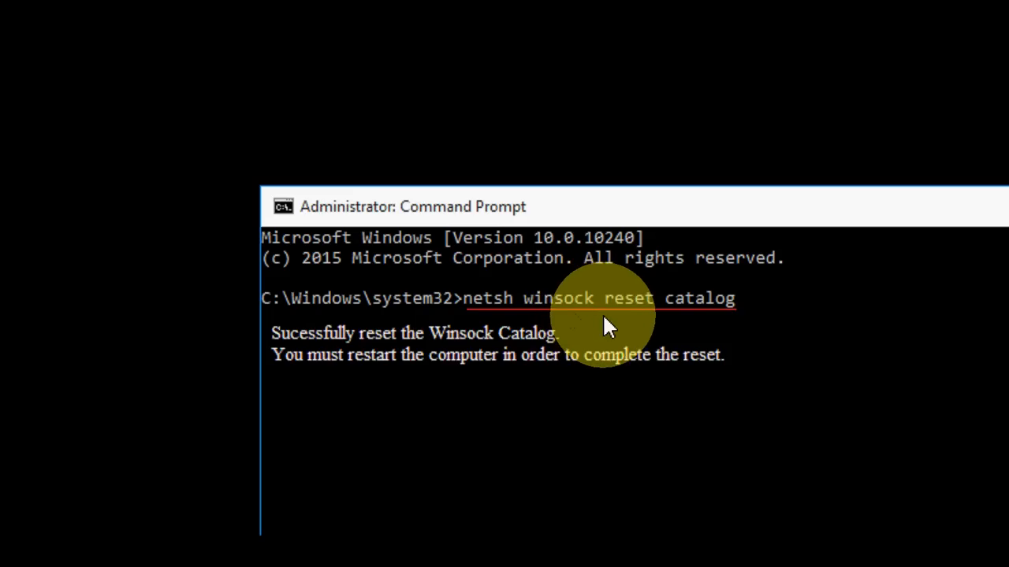
mouse_move(634, 318)
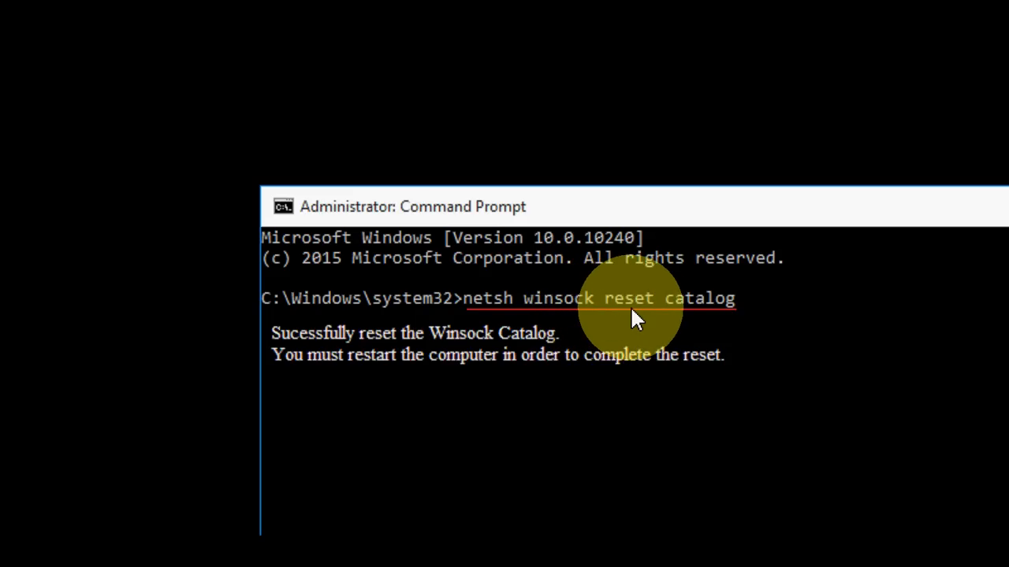
mouse_move(776, 318)
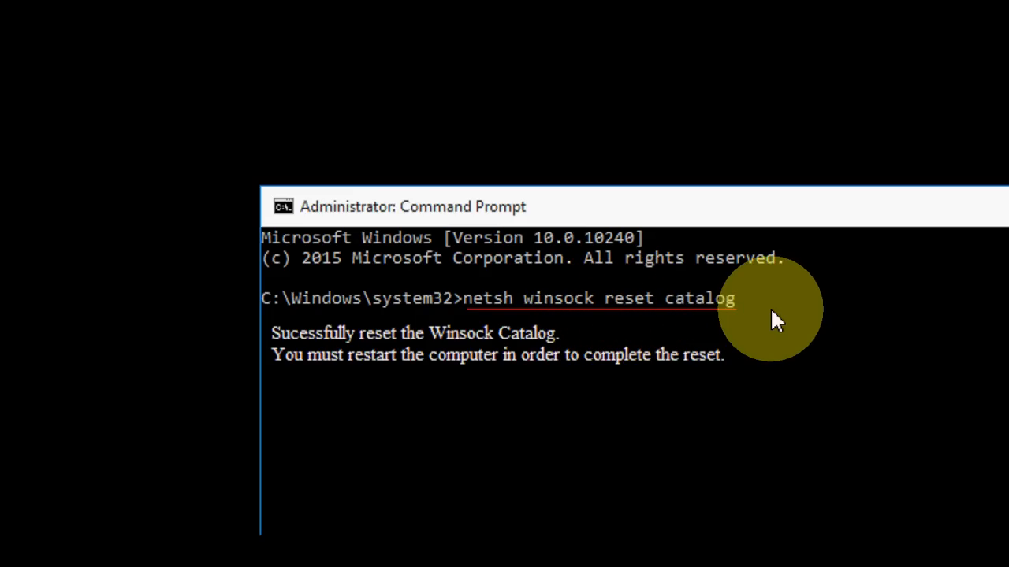
mouse_move(701, 323)
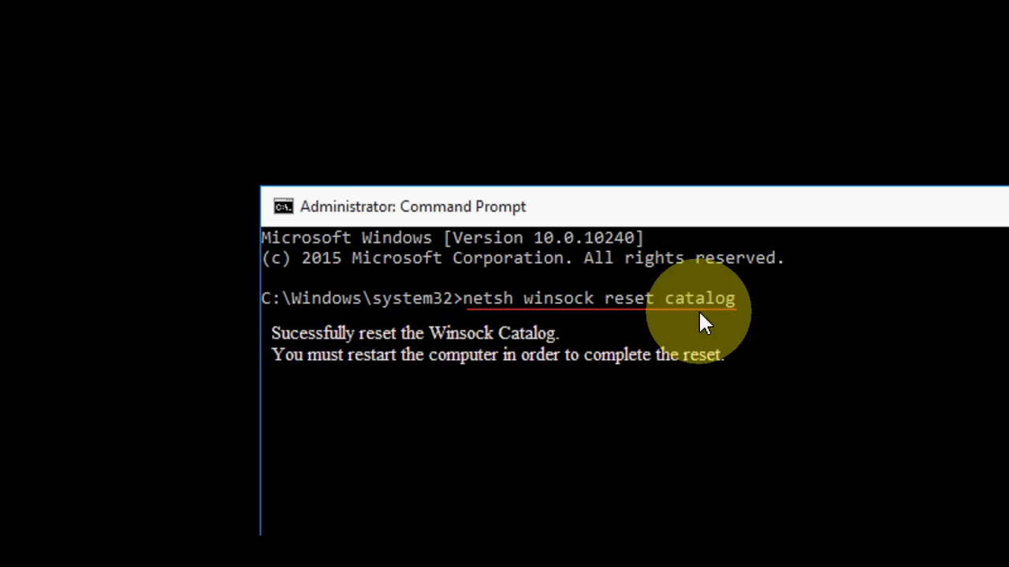
mouse_move(759, 321)
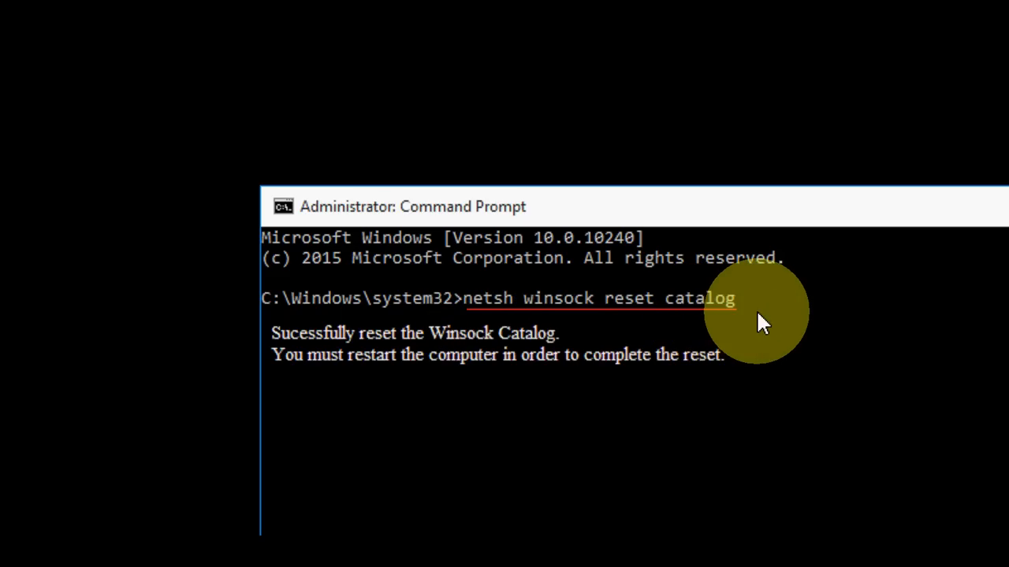
mouse_move(307, 353)
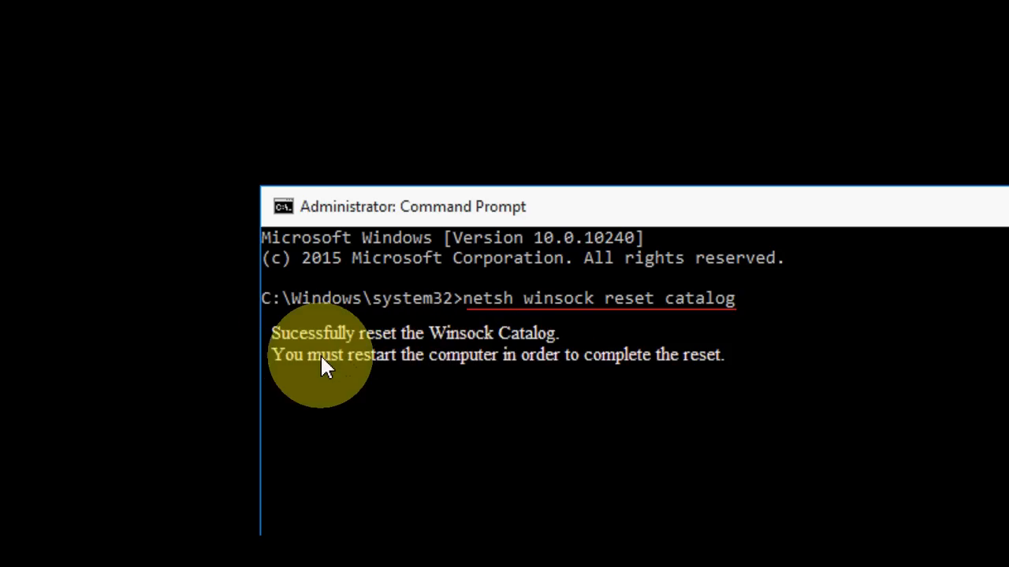
mouse_move(438, 372)
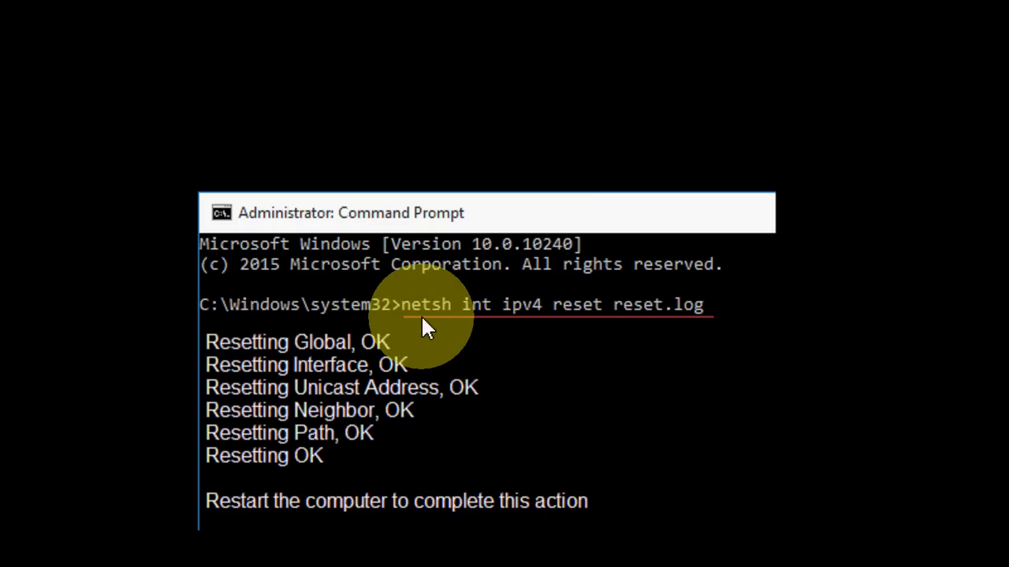
mouse_move(441, 327)
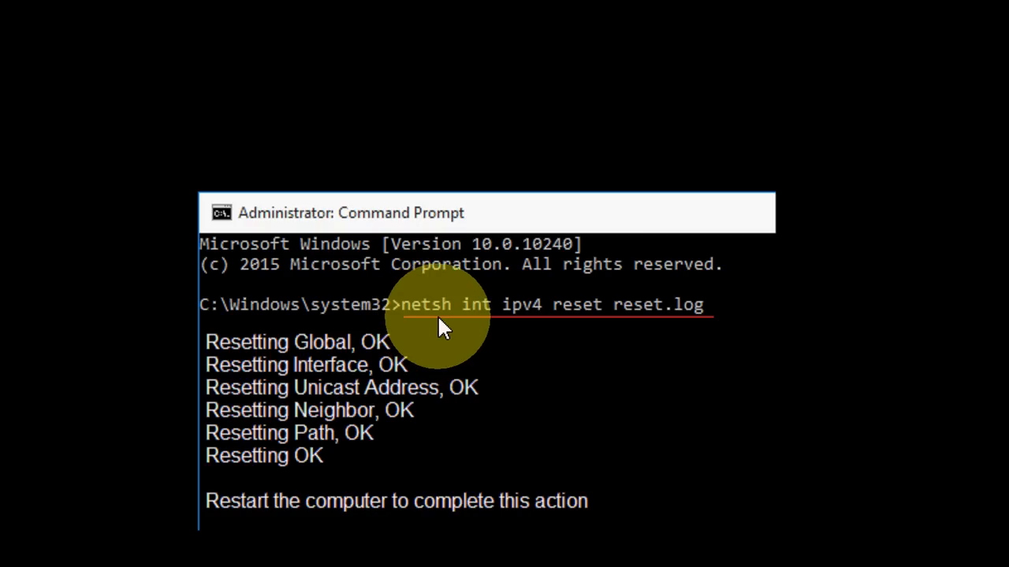
mouse_move(517, 331)
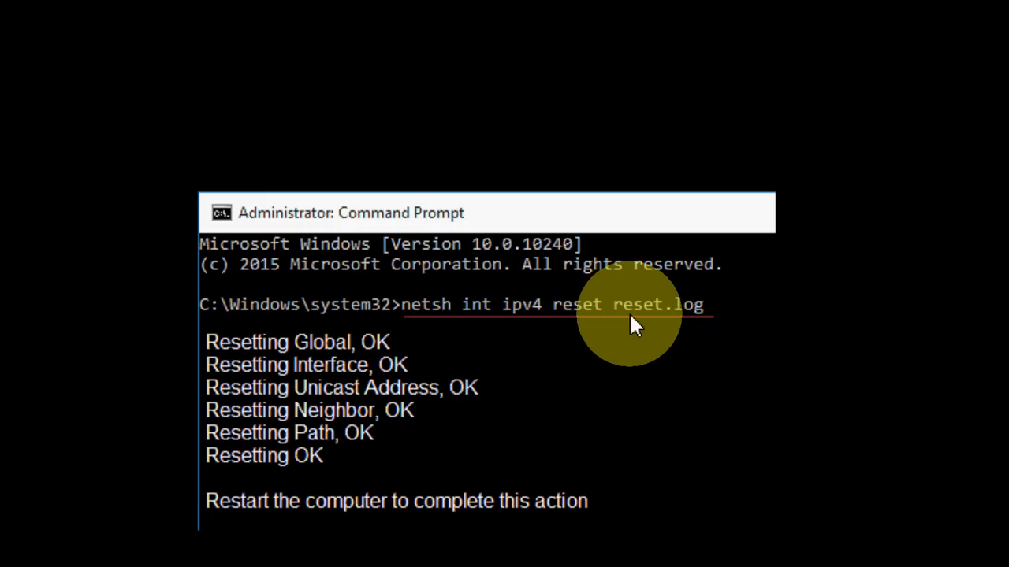
mouse_move(678, 331)
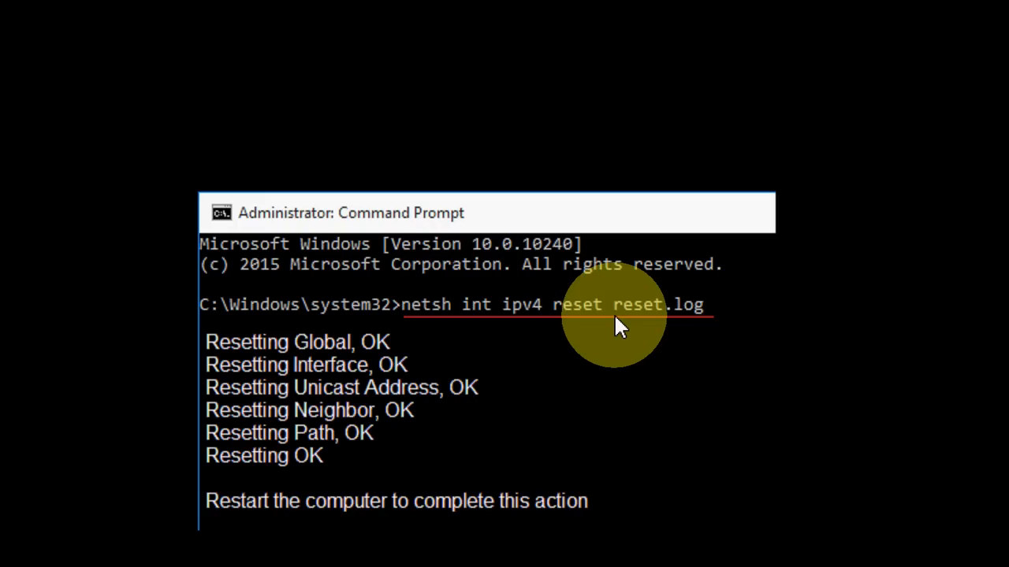
mouse_move(725, 330)
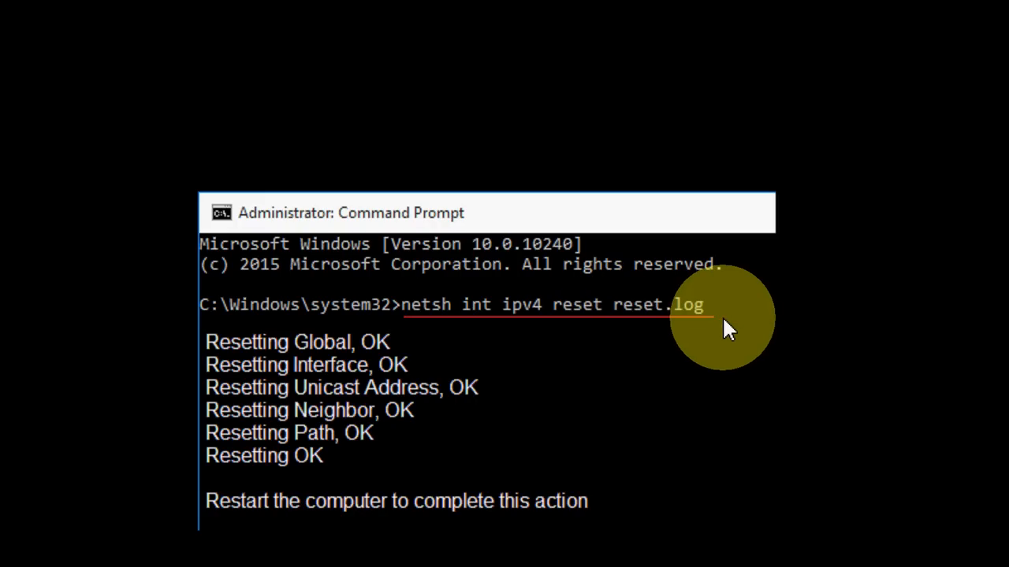
mouse_move(441, 438)
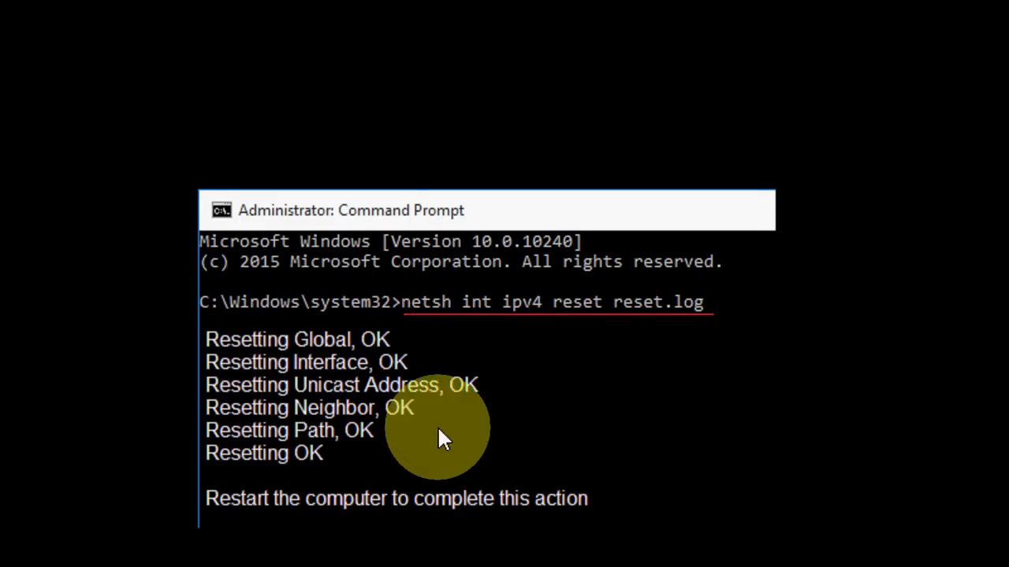
mouse_move(260, 386)
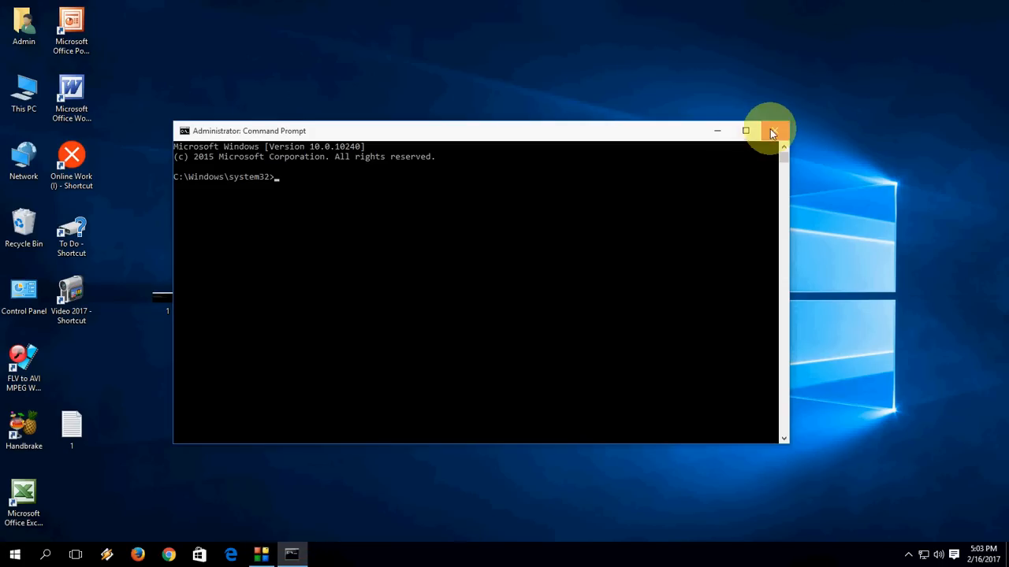
Close the admin Command Prompt and bring up the power-user system tools menu again
click(770, 131)
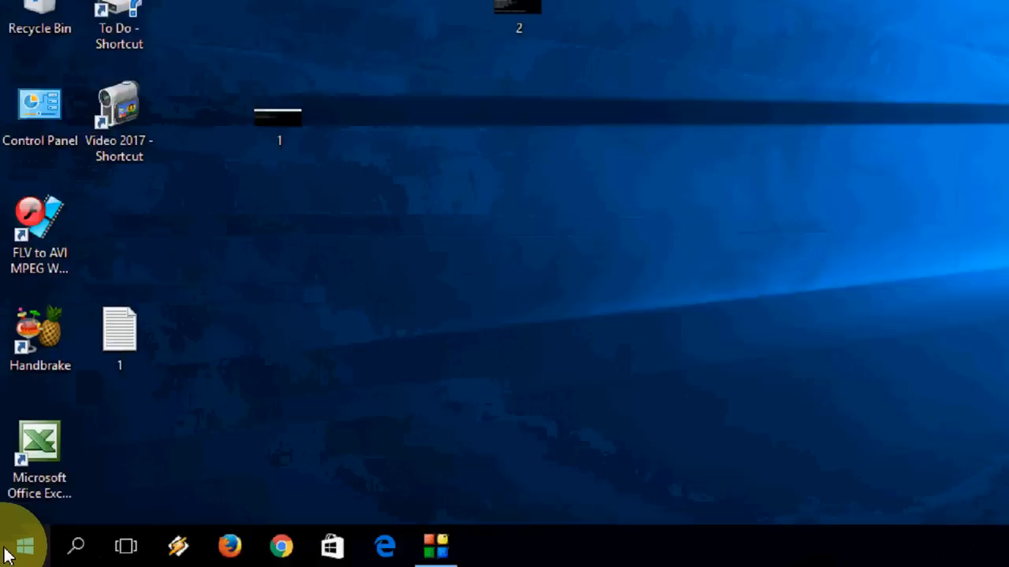
right_click(24, 545)
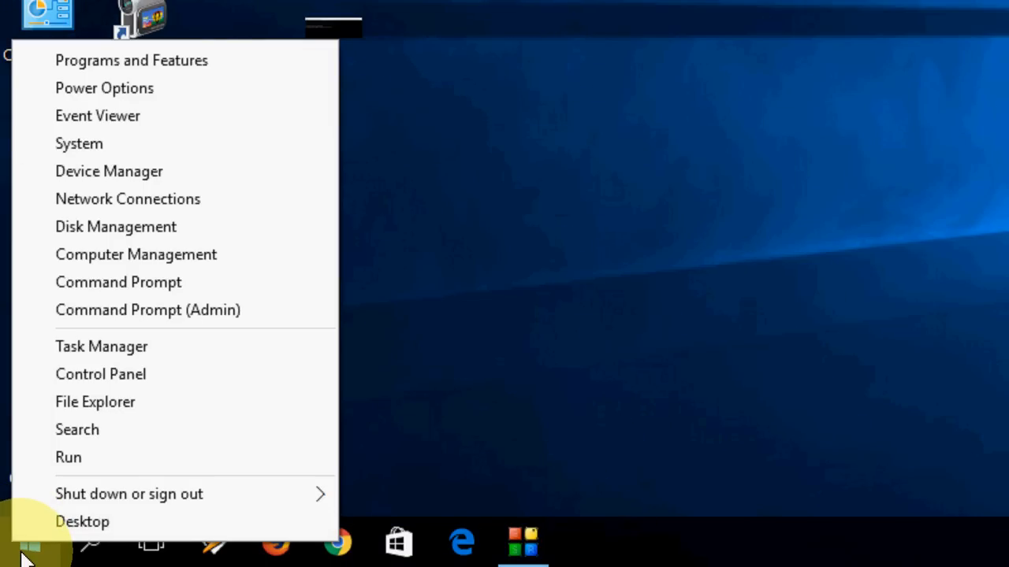
mouse_move(127, 198)
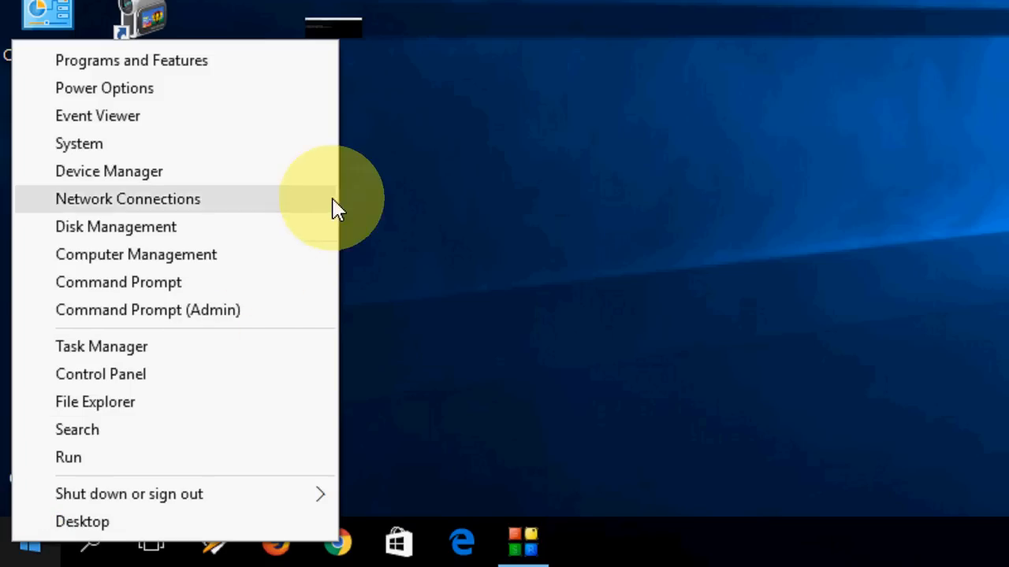
mouse_move(203, 189)
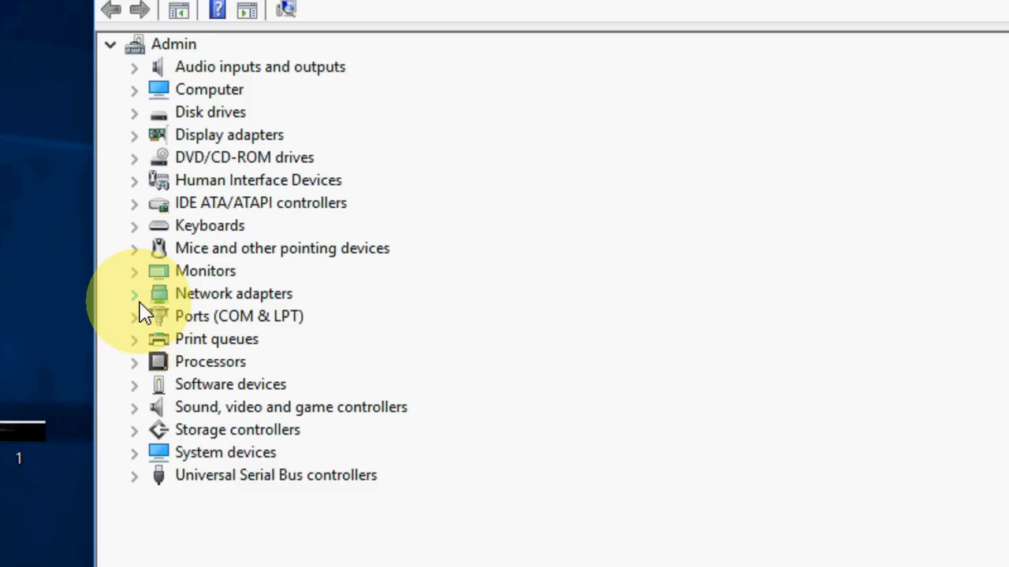
Expand Network adapters and start Update Driver Software for the Realtek PCIe FE Family Controller
click(134, 293)
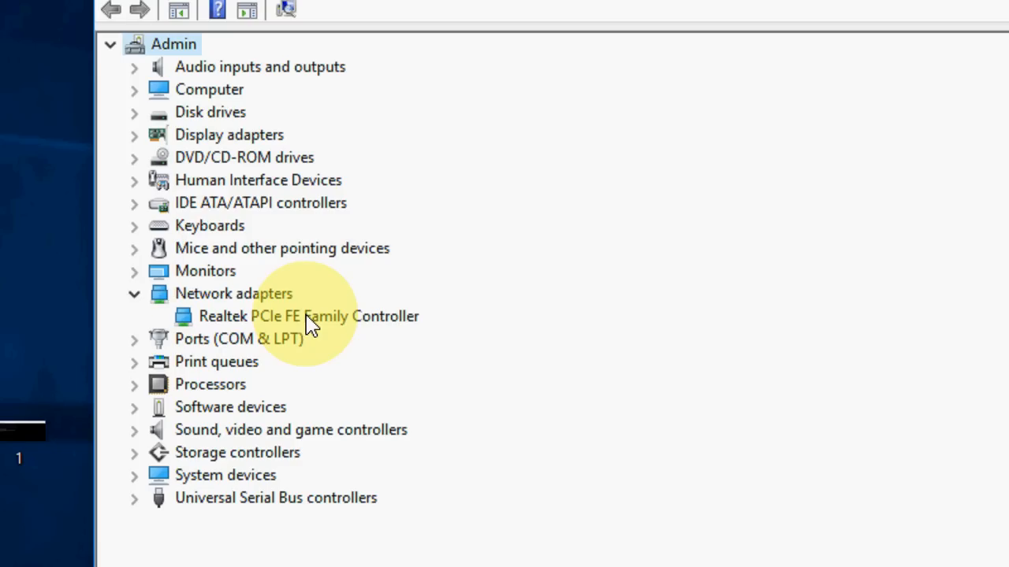
right_click(307, 316)
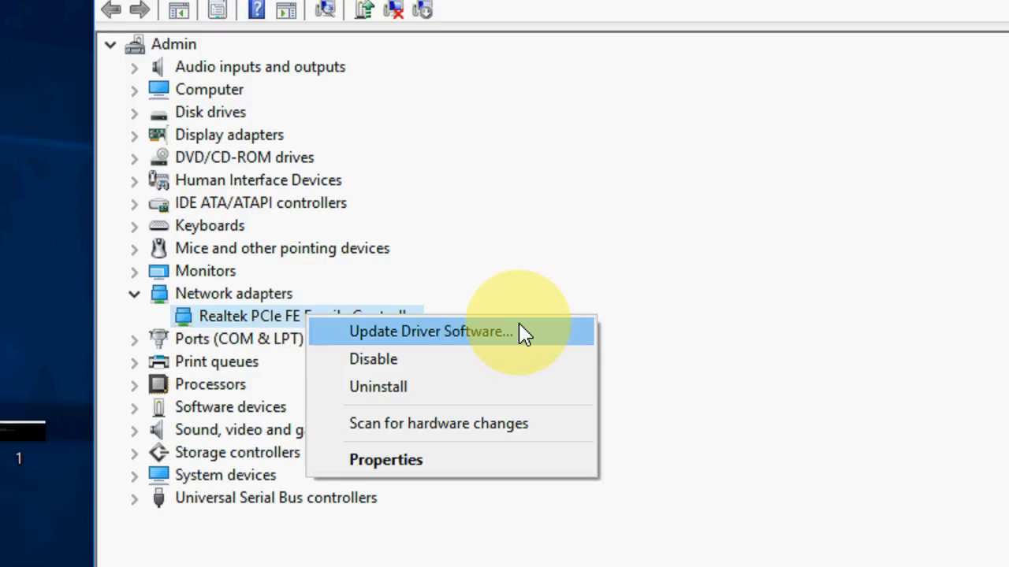
click(431, 331)
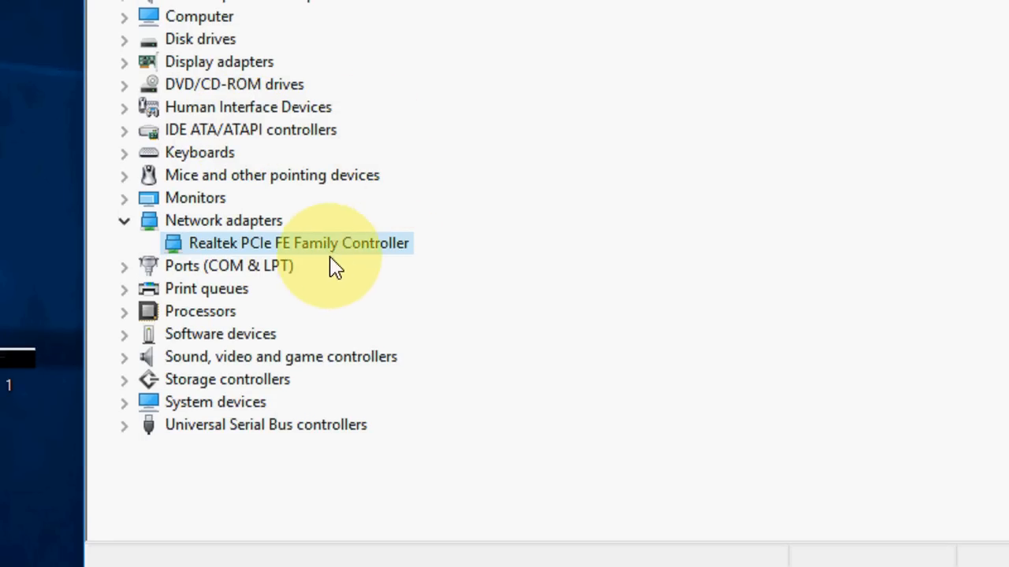
Show the Realtek adapter's actions, including Scan for hardware changes and Add legacy hardware
right_click(300, 243)
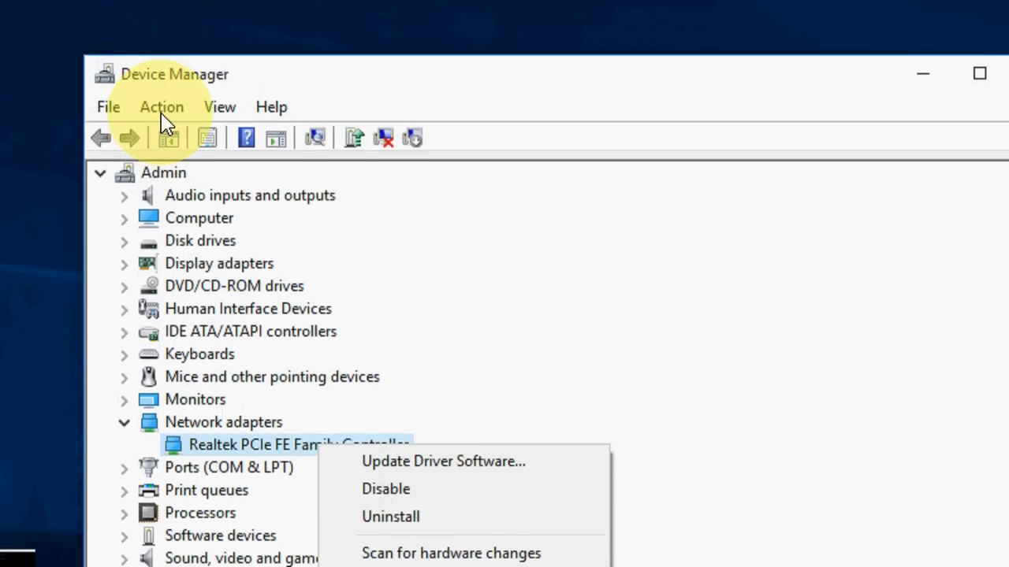
click(160, 120)
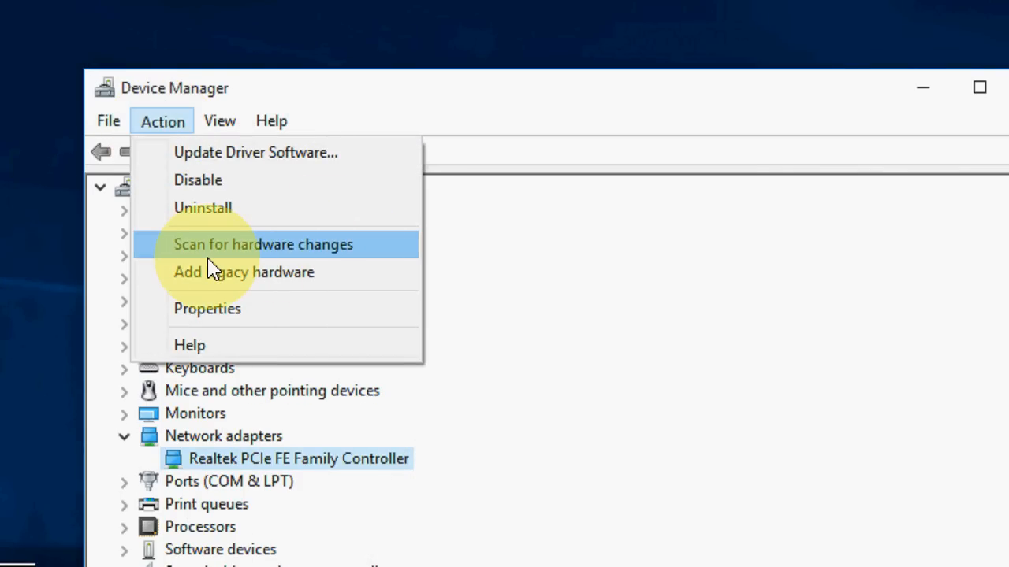
mouse_move(307, 265)
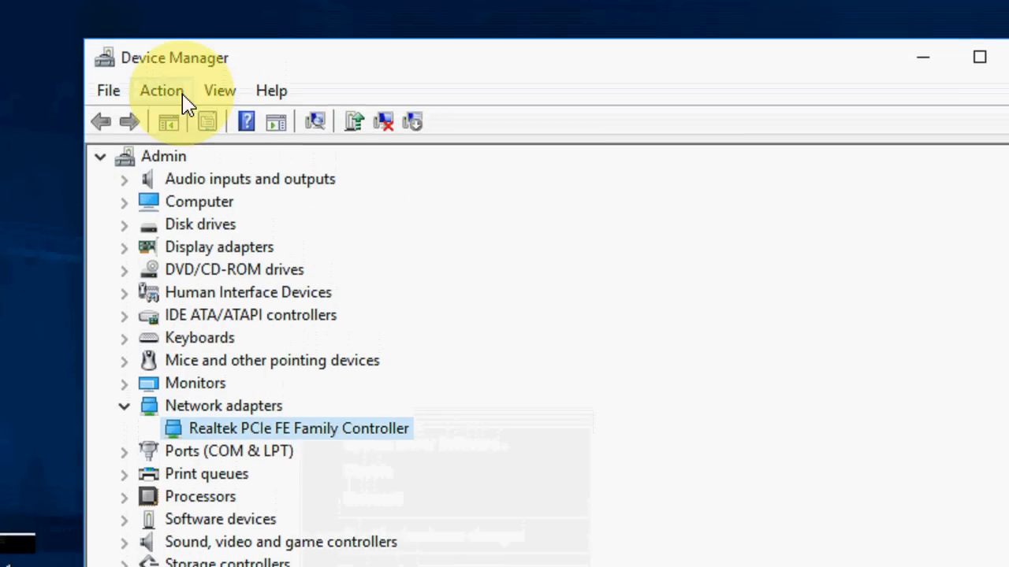
click(161, 90)
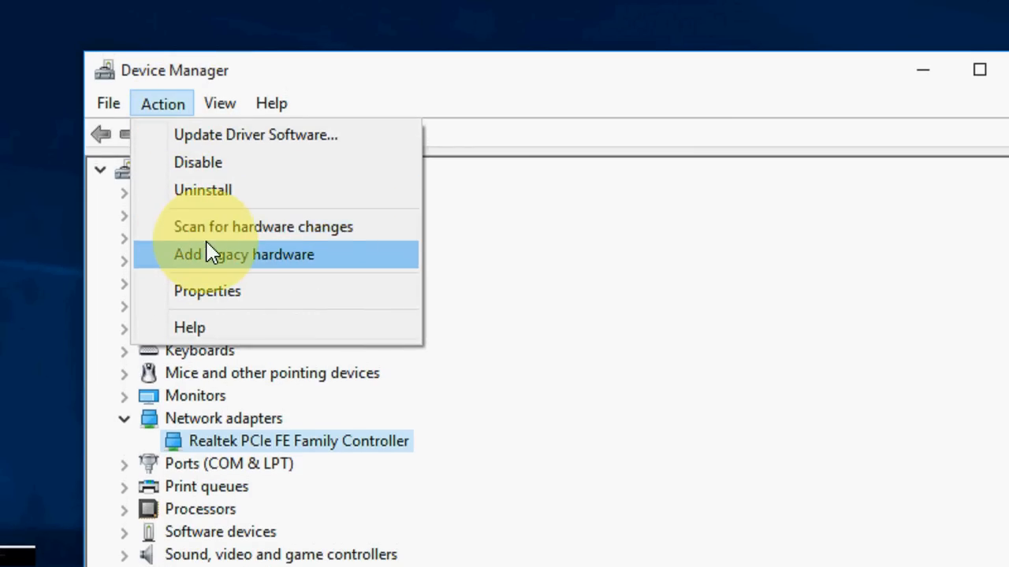
mouse_move(512, 240)
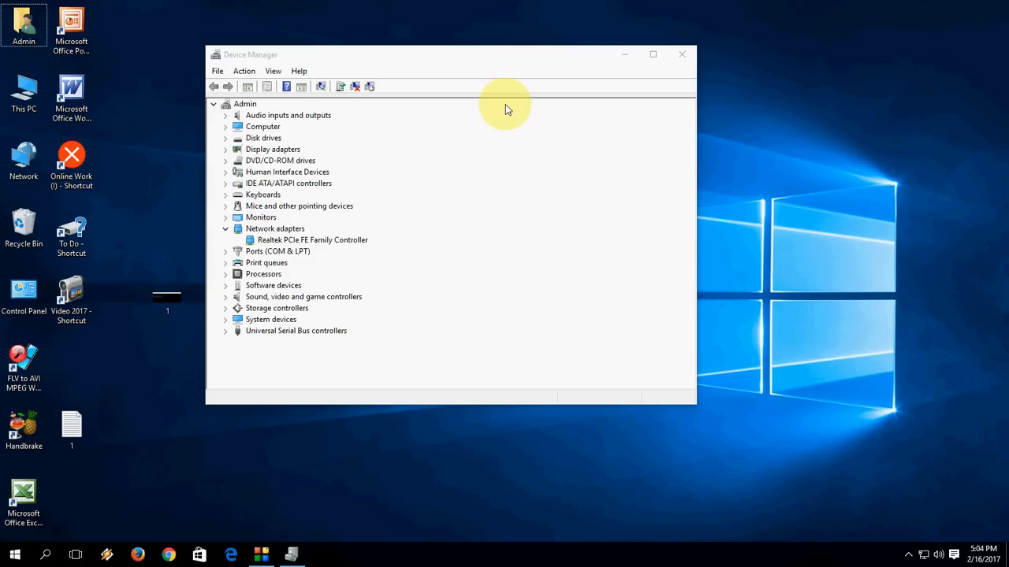
mouse_move(559, 103)
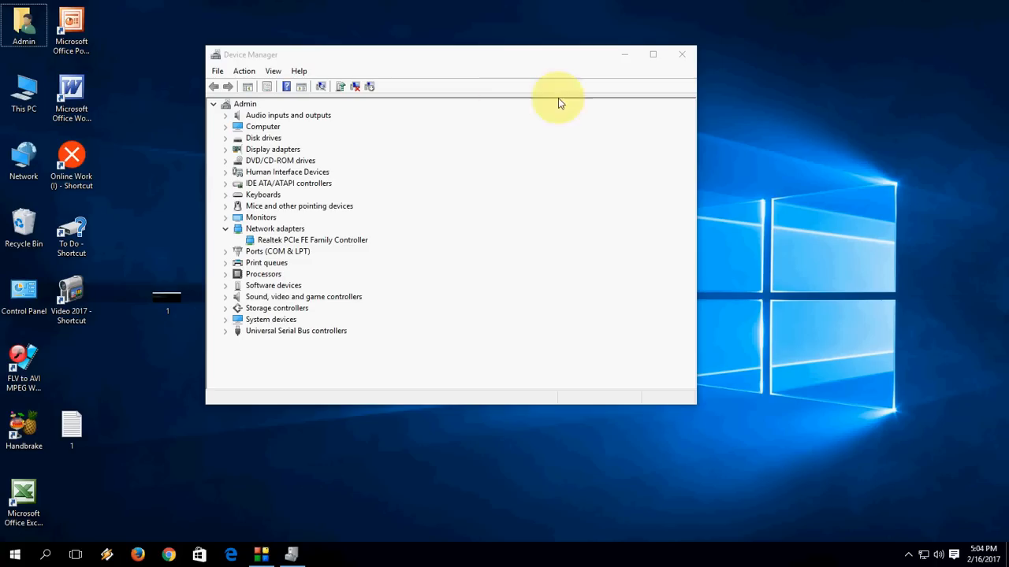
Close Device Manager, leaving the desktop clear
click(680, 54)
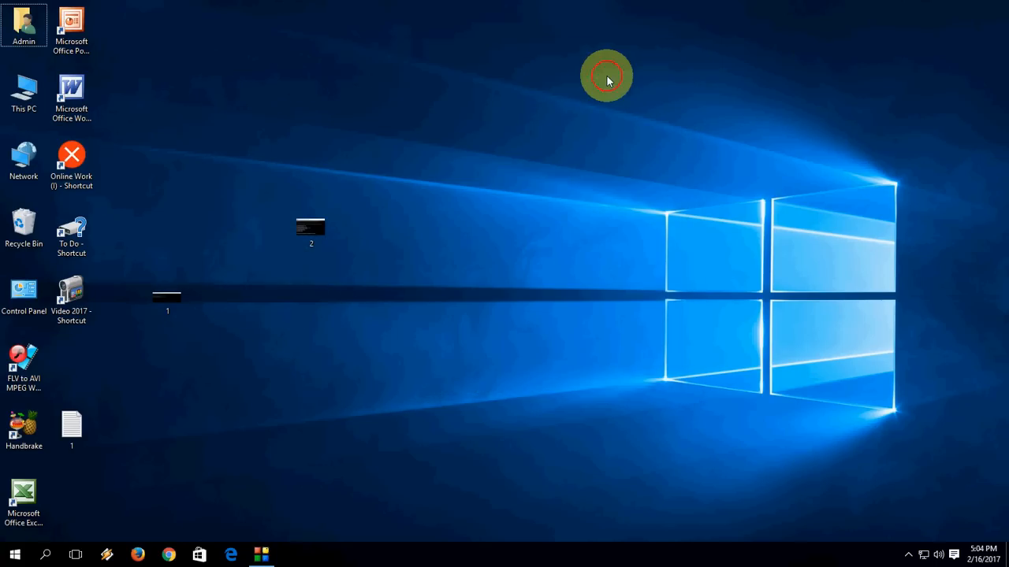